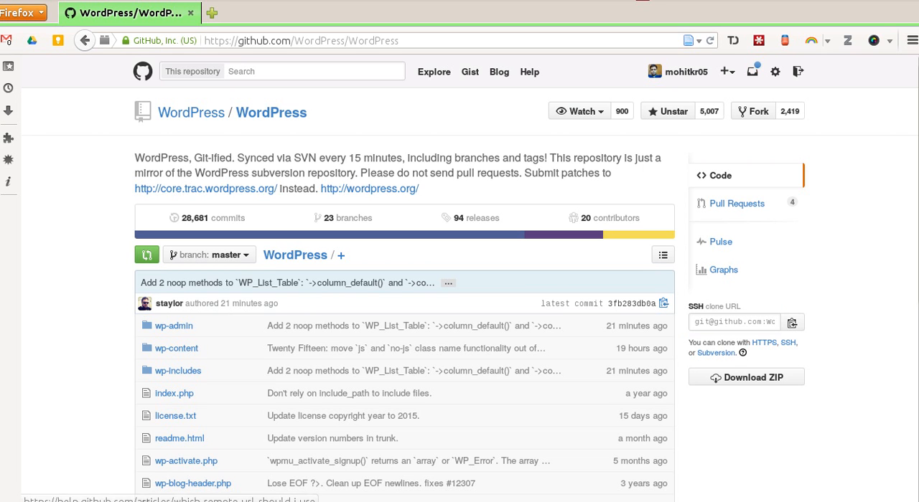
# Switch the WordPress clone address to HTTPS and copy it to the clipboard.
pyautogui.click(767, 342)
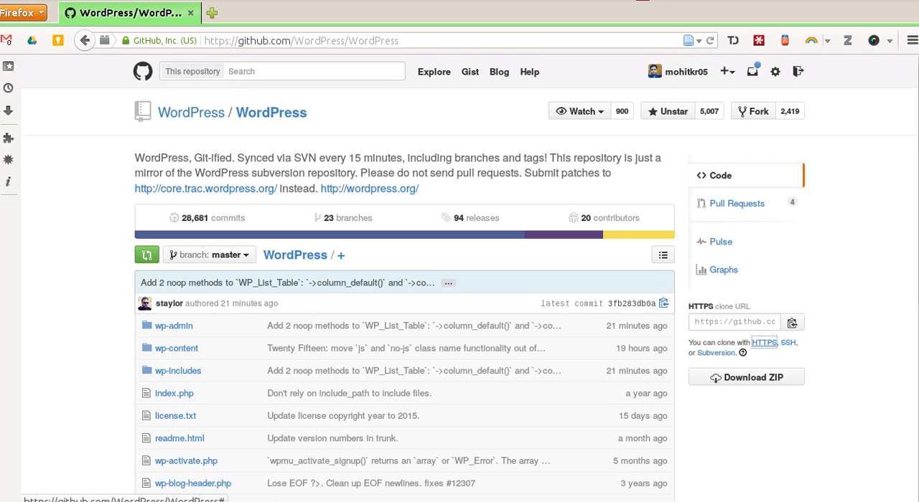
pyautogui.click(735, 321)
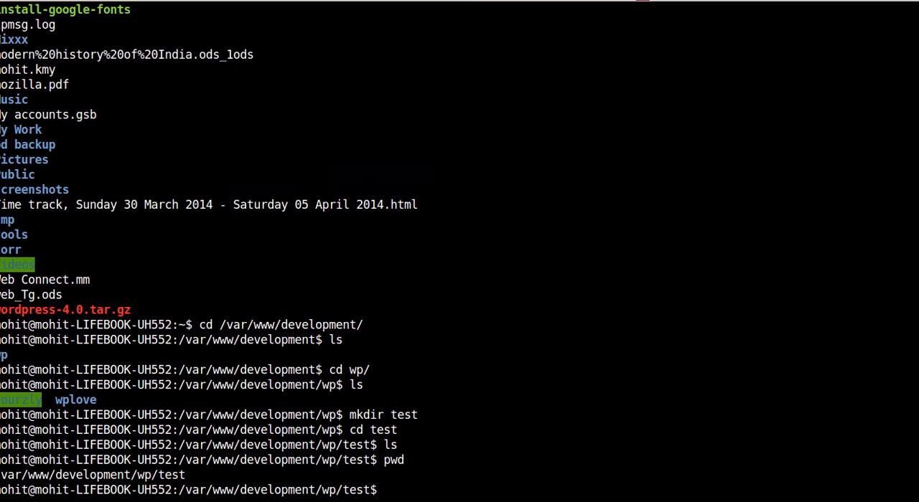
# Begin a git clone command from inside the new /var/www/development/wp/test folder.
pyautogui.write('git clone')
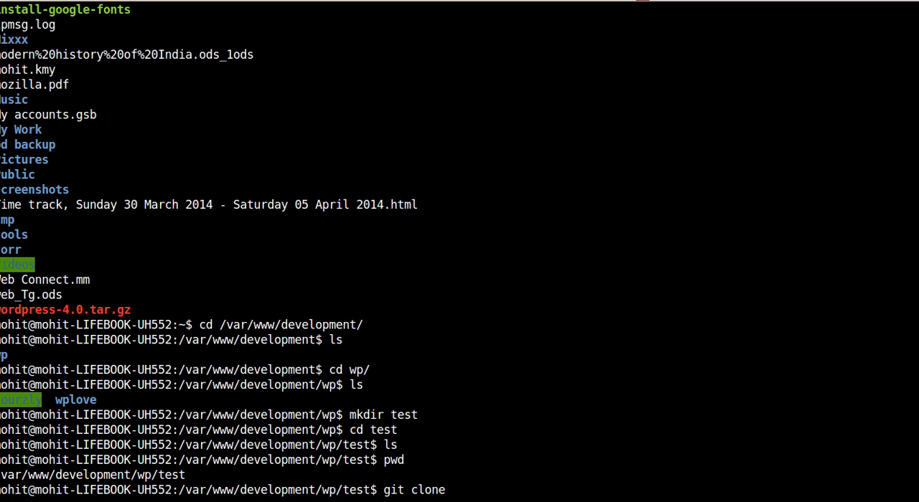